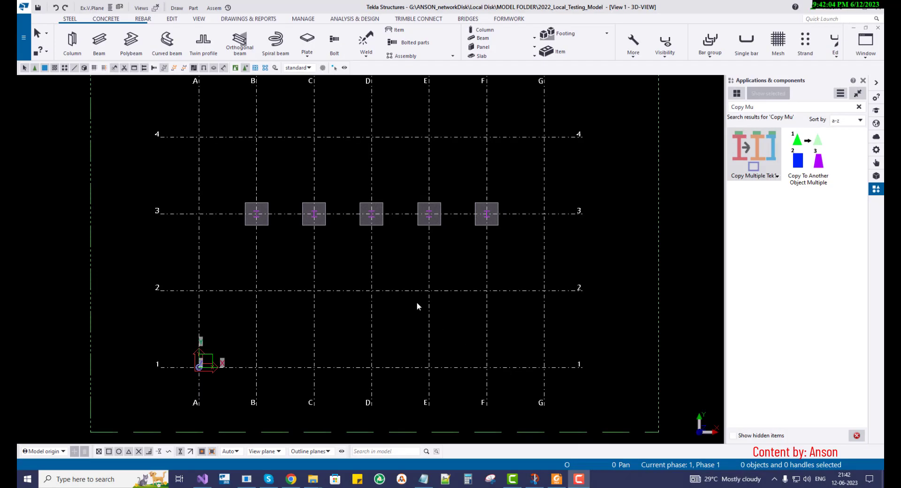
mouse_move(391, 268)
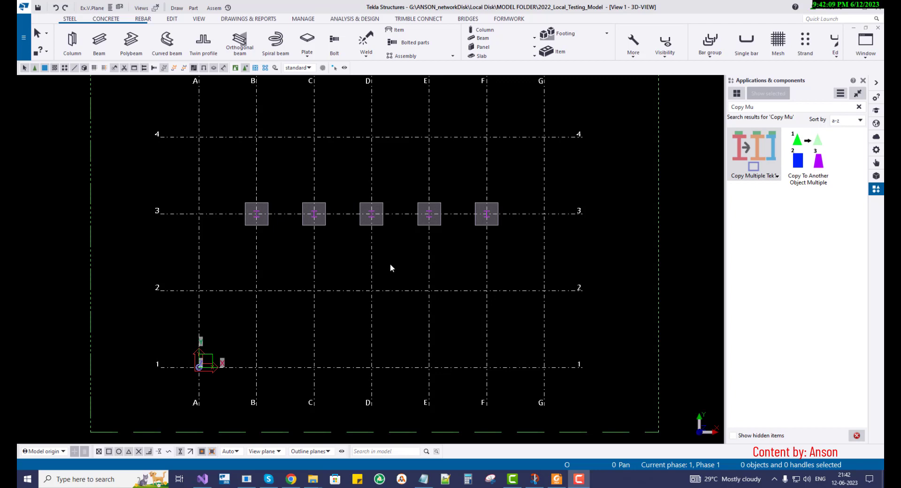
mouse_move(533, 262)
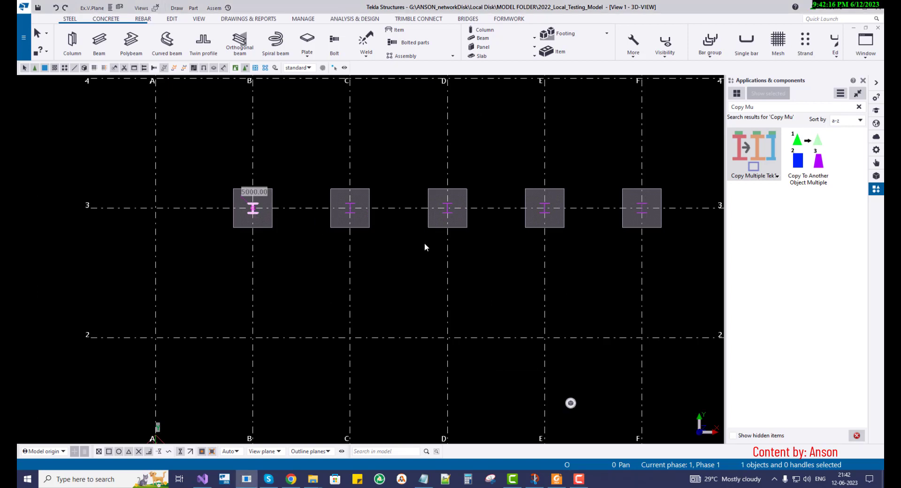
mouse_move(281, 241)
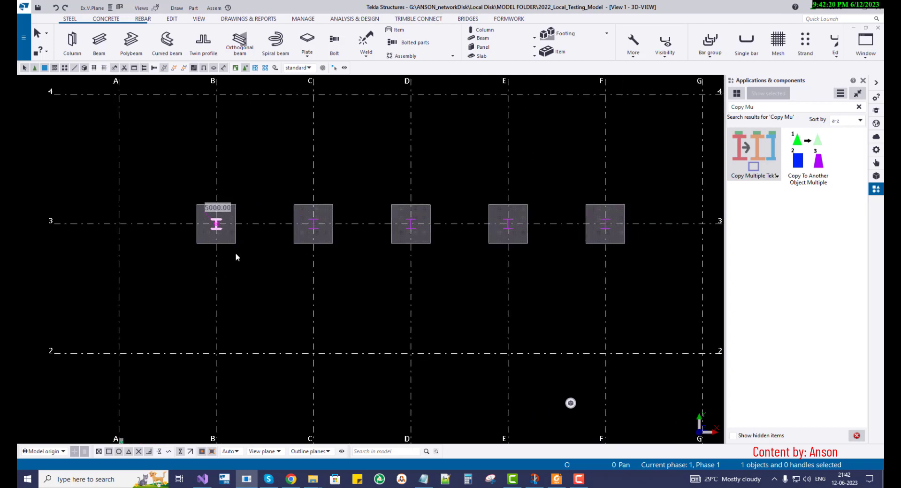
mouse_move(658, 248)
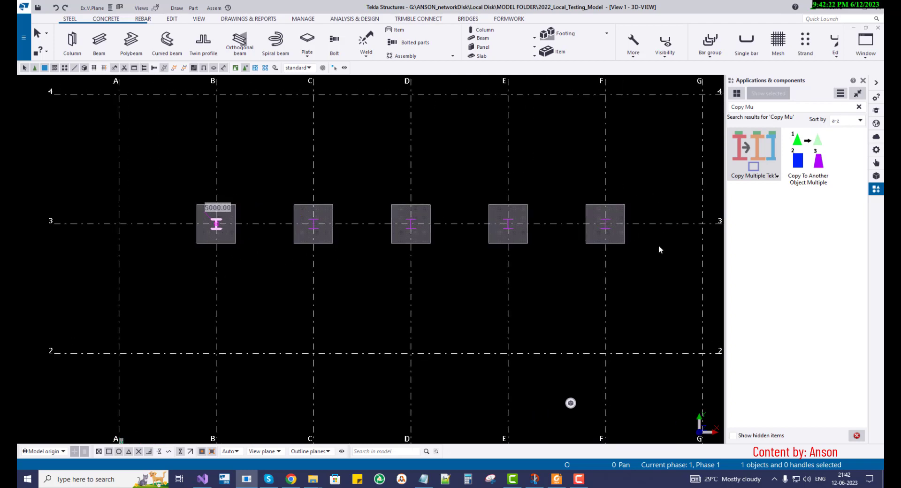
Start the create-view-by-two-points command from the plan view.
click(216, 224)
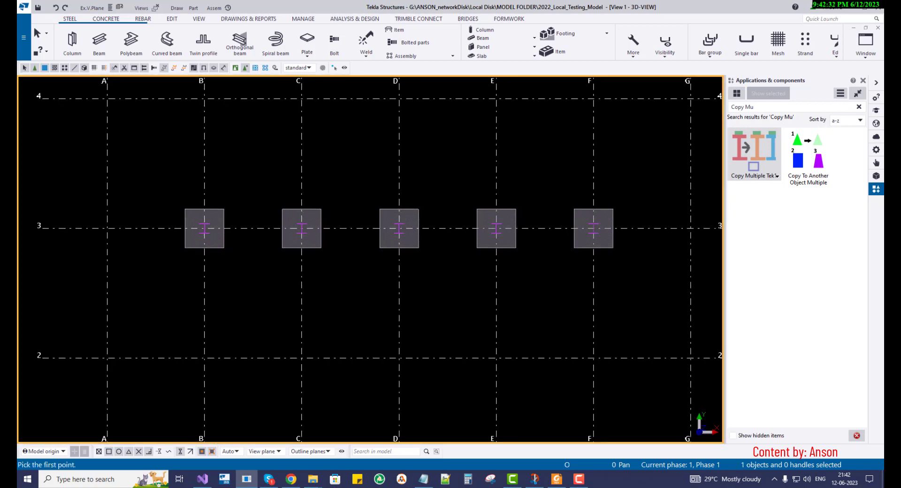
Pick points along grid line 3 to create the column elevation view.
click(436, 229)
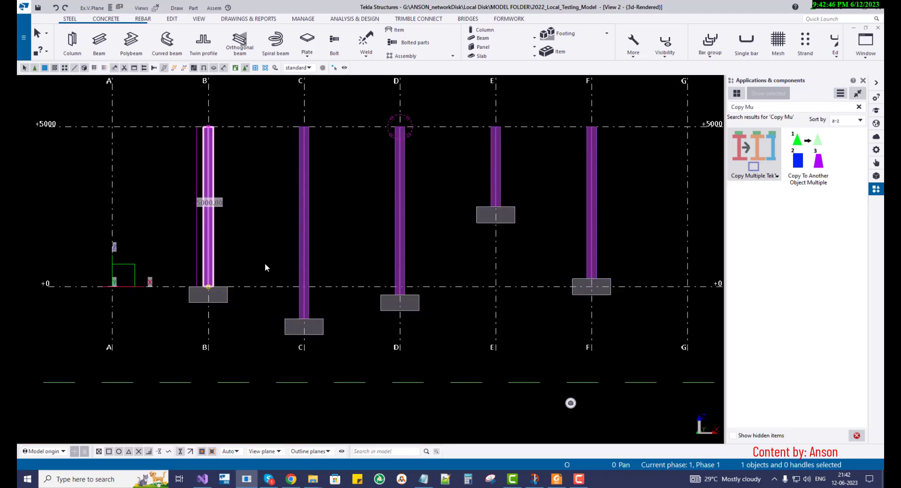
mouse_move(652, 176)
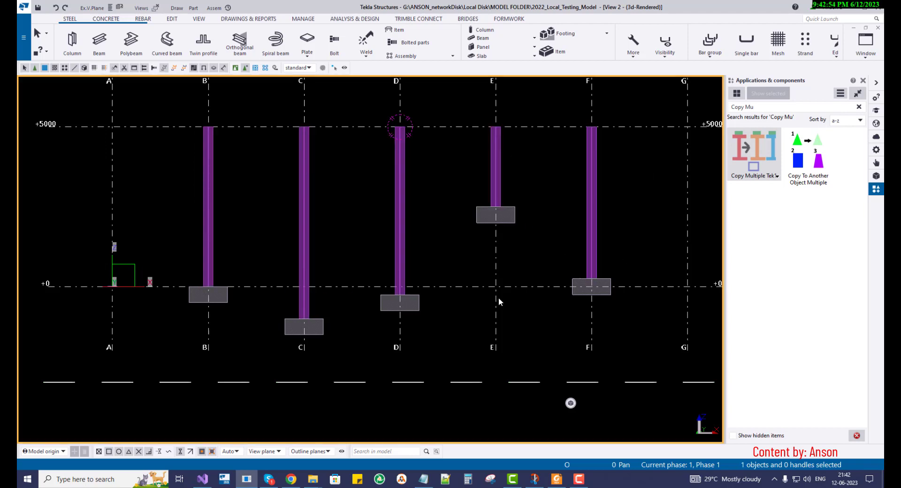
mouse_move(508, 320)
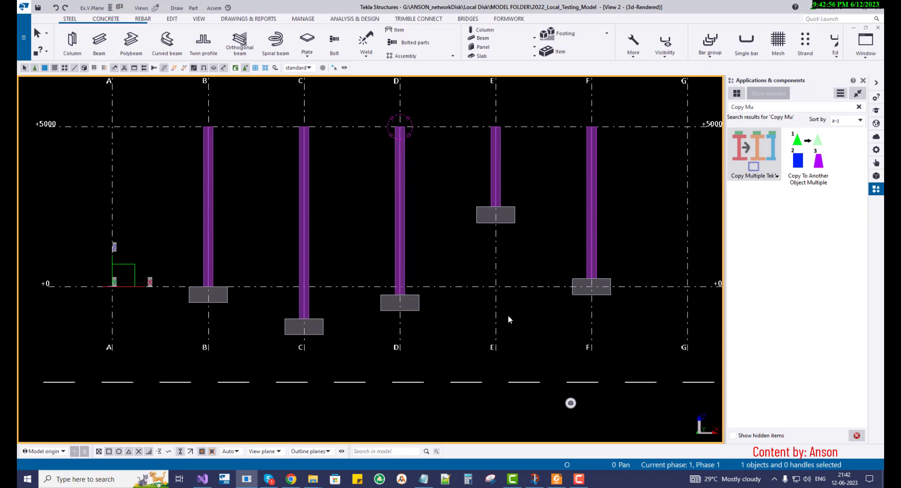
mouse_move(250, 189)
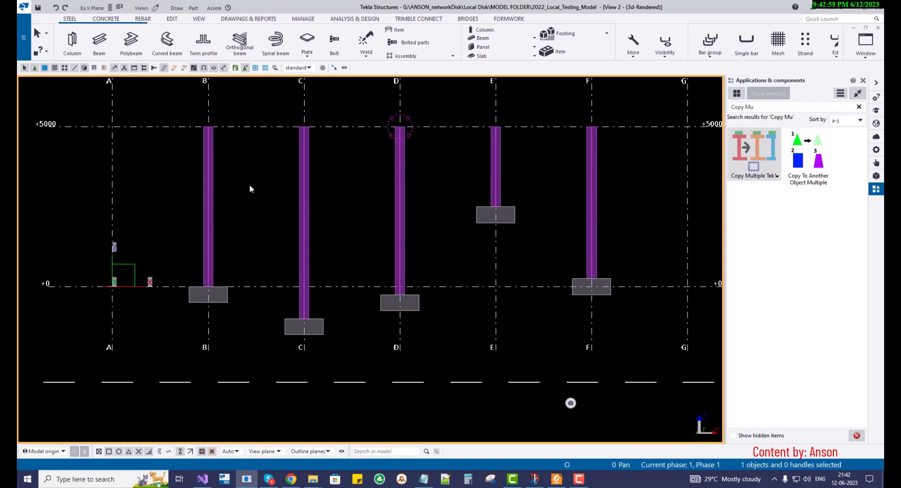
Place a short steel beam on column B just below its +5000 top.
click(98, 43)
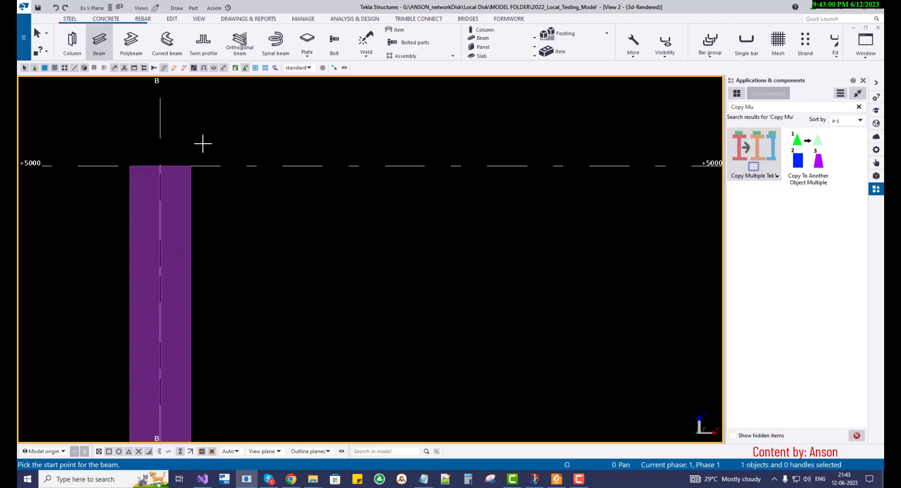
click(159, 138)
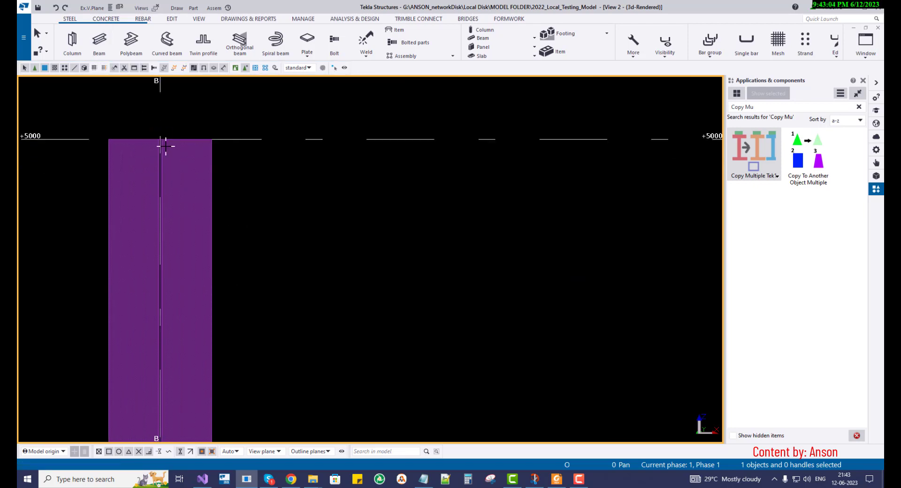
click(98, 42)
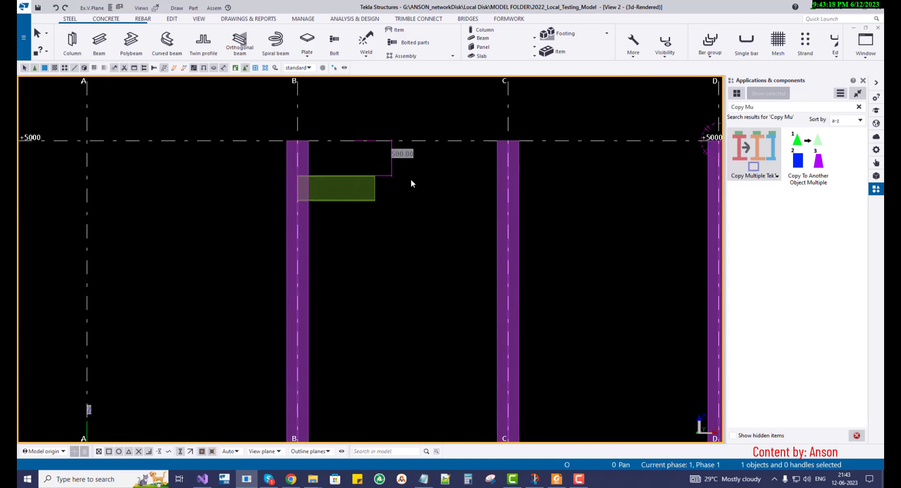
click(365, 40)
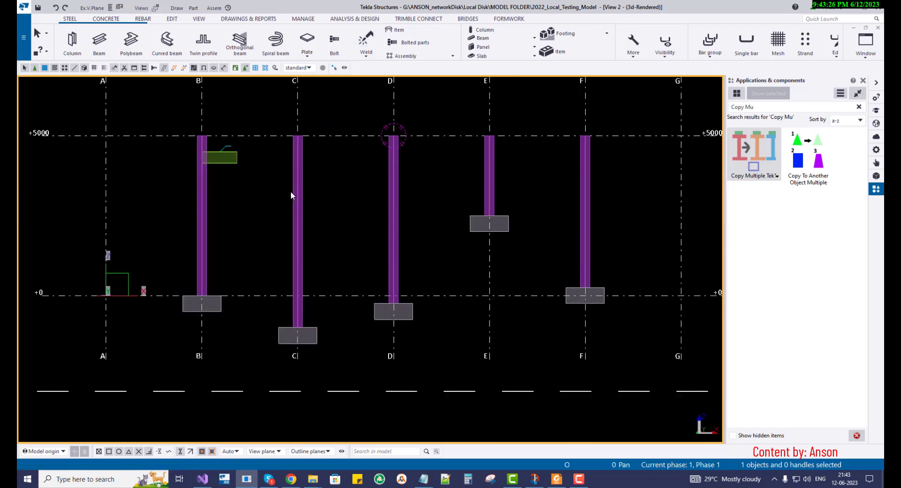
mouse_move(264, 184)
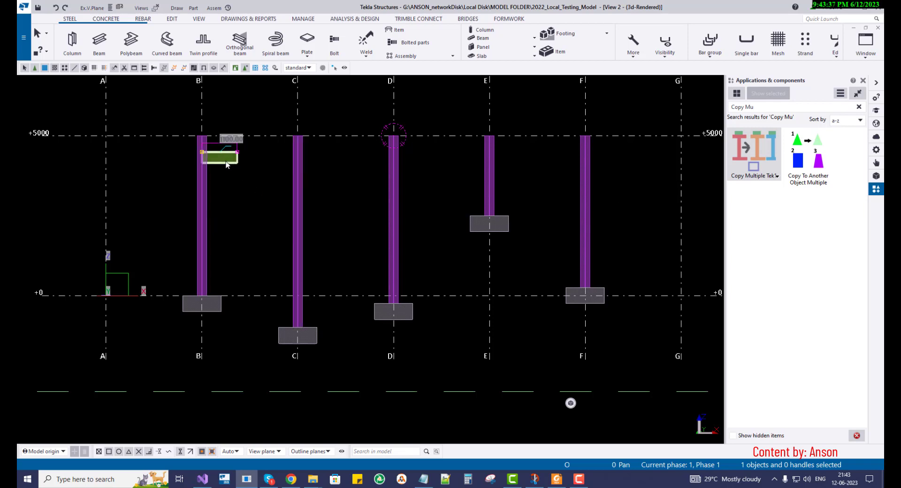
right_click(221, 155)
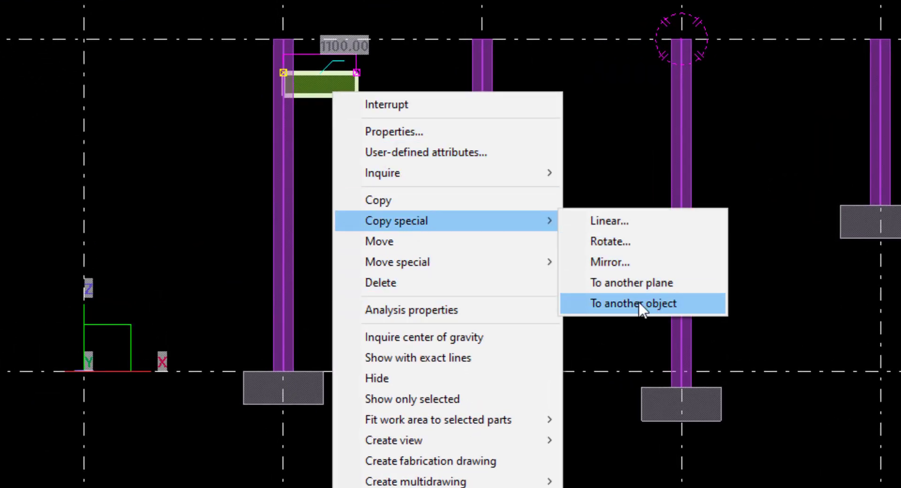
click(632, 303)
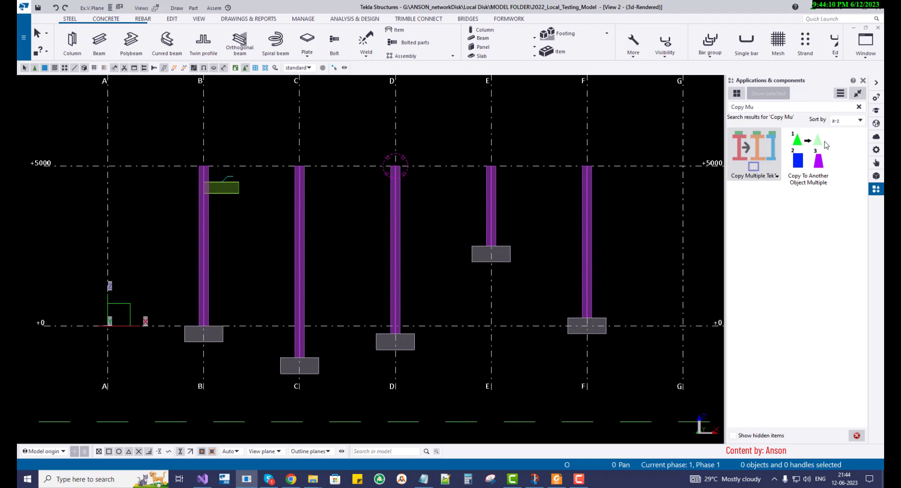
mouse_move(311, 235)
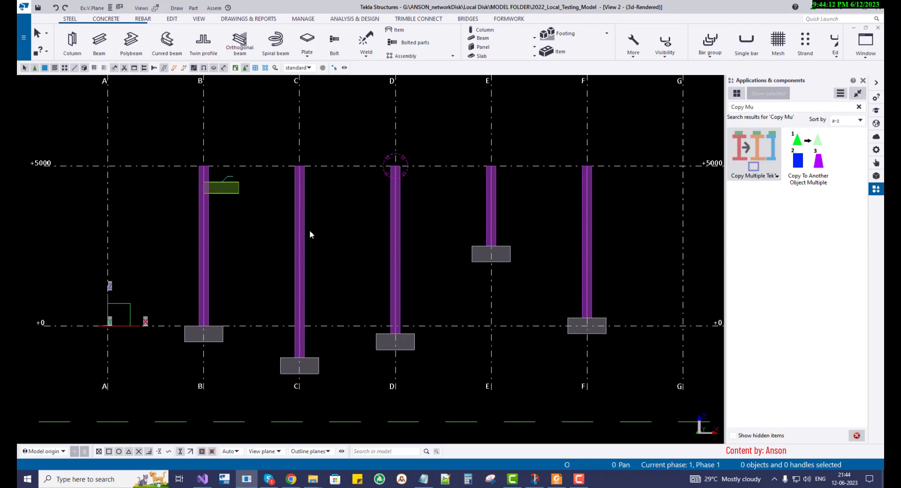
mouse_move(468, 226)
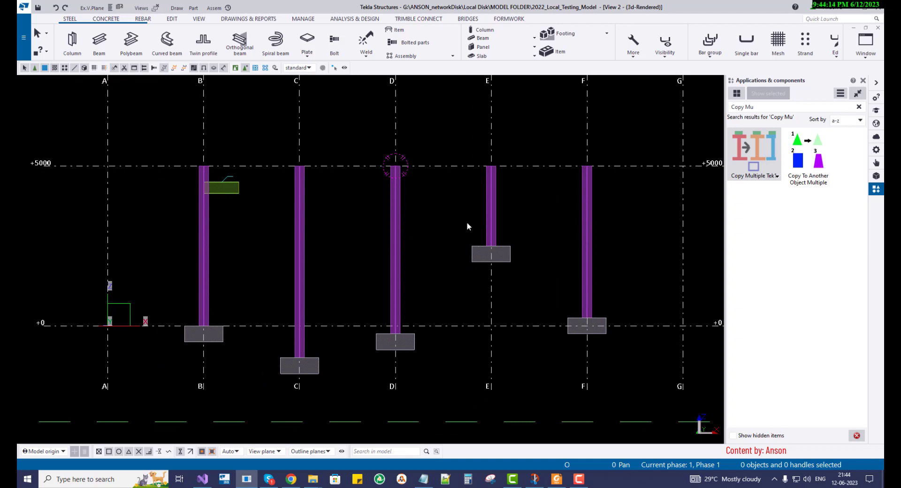
Select the column B beam and launch Copy To Another Object Multiple via a 'Copy' search.
click(793, 107)
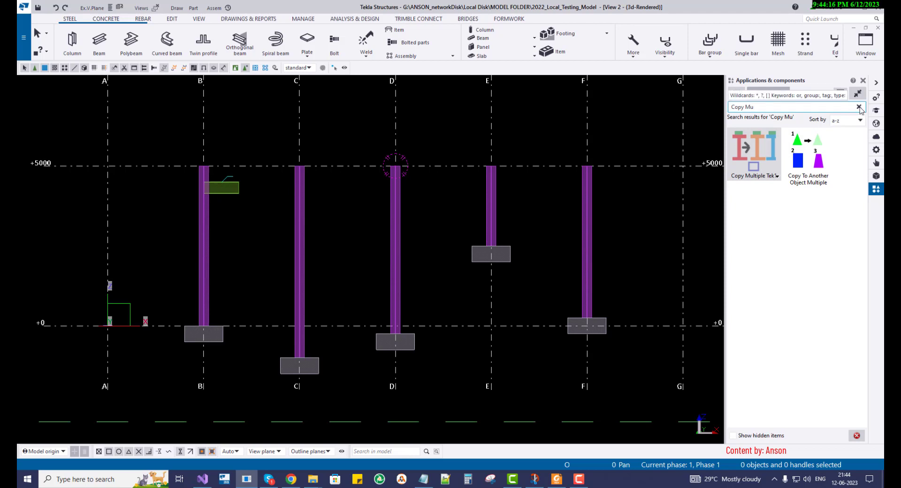
click(860, 107)
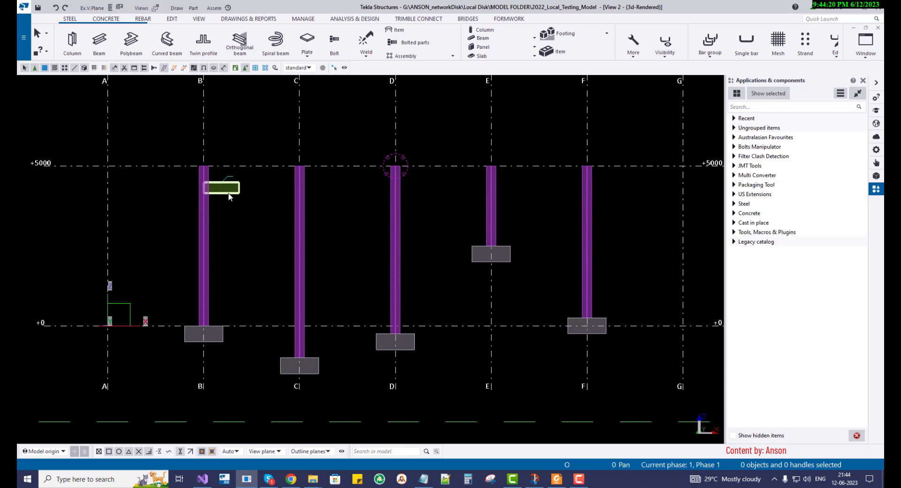
click(221, 188)
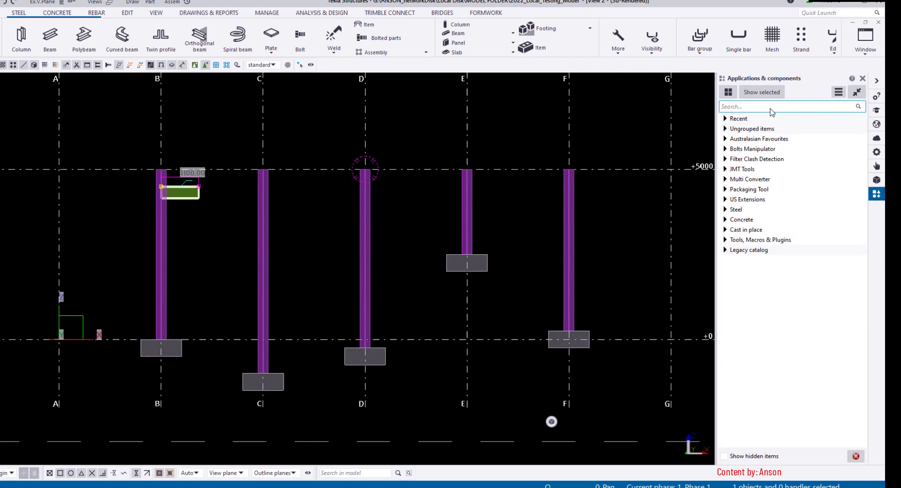
text(Copy)
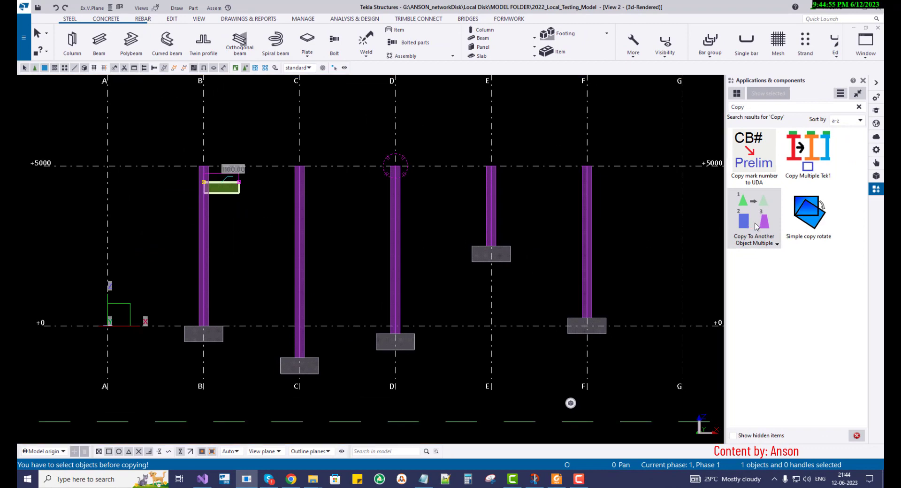
click(753, 212)
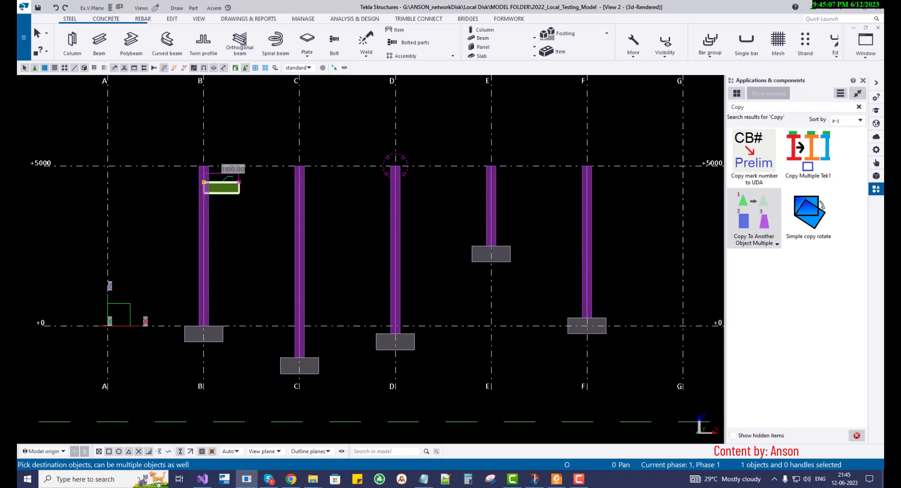
drag(278, 194, 635, 233)
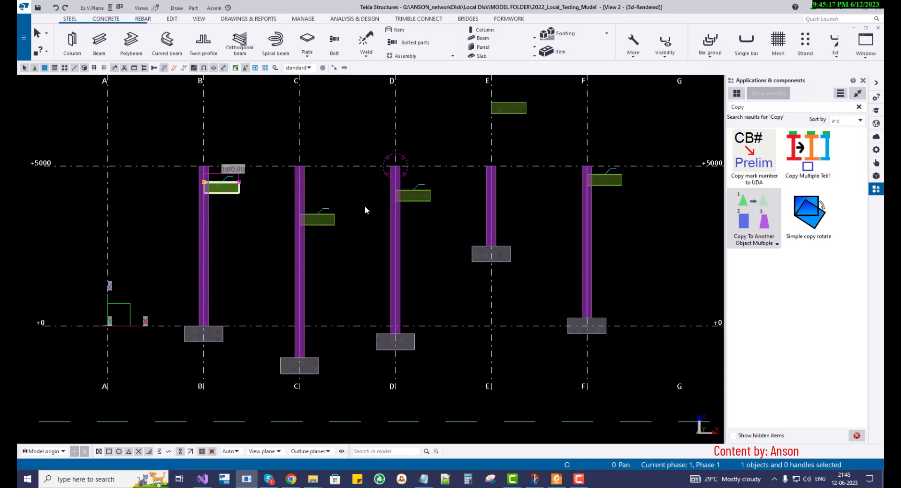
click(317, 220)
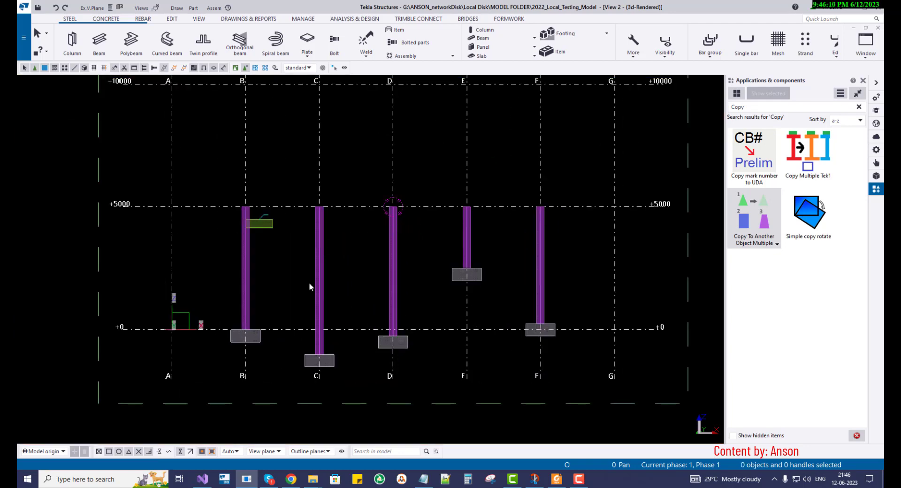
mouse_move(273, 274)
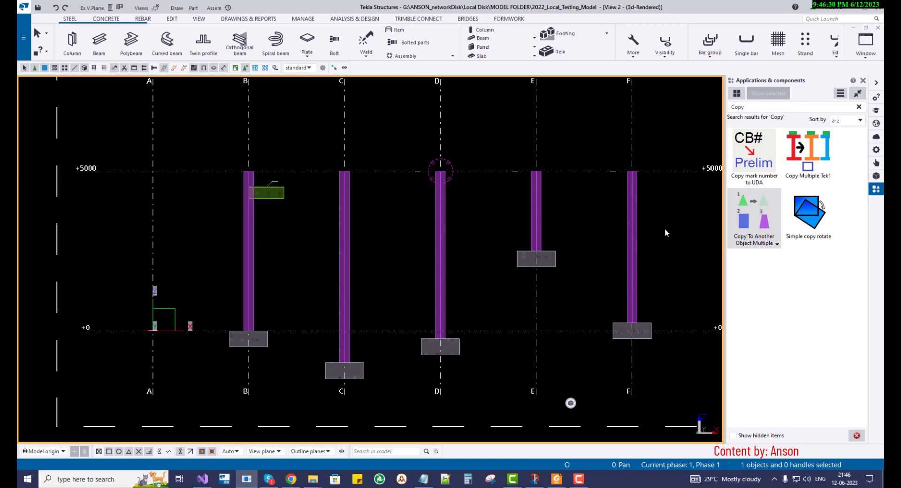
mouse_move(686, 221)
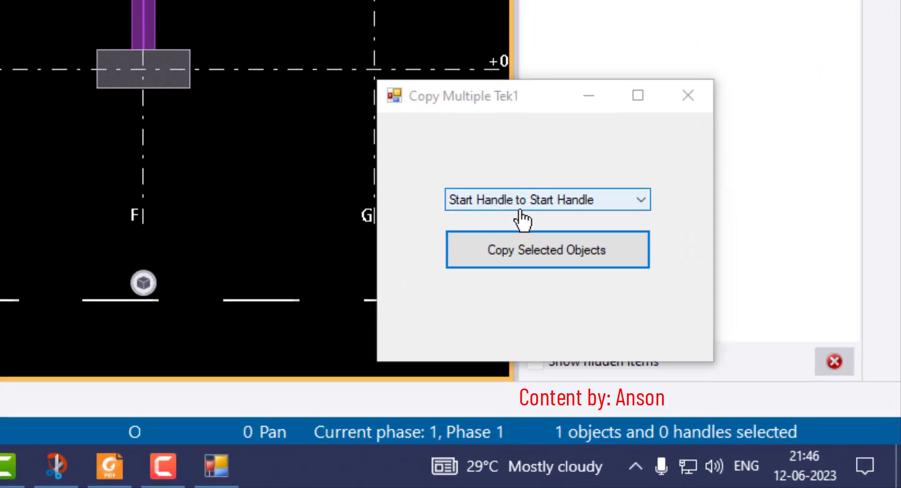
Select the beam, pick columns C–F, and list the Copy Multiple Tek1 handle modes.
click(546, 199)
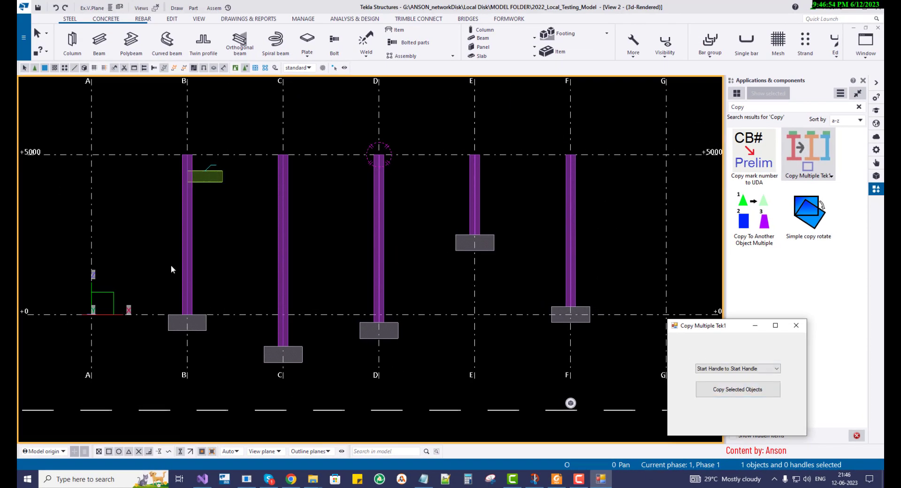
click(737, 389)
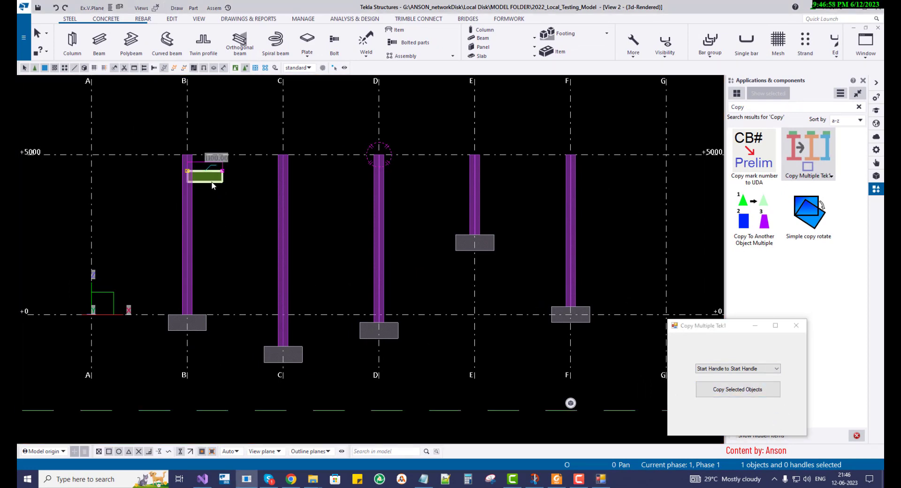
click(737, 389)
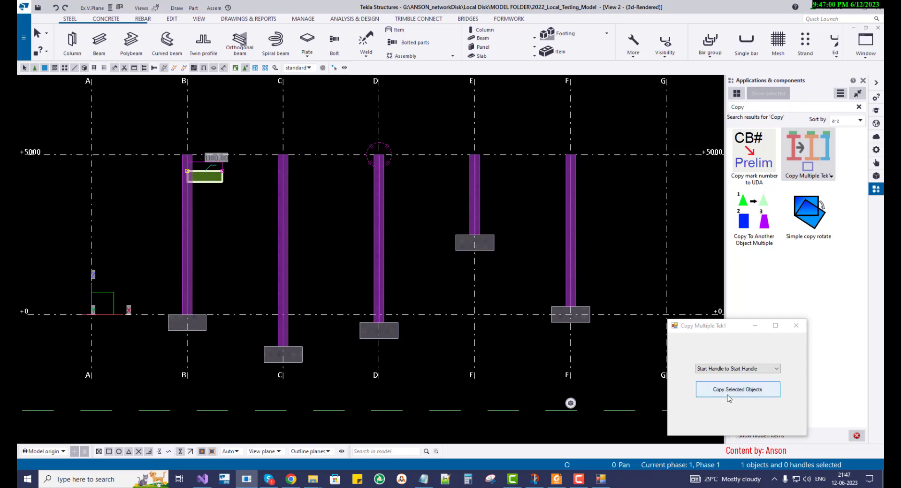
click(737, 389)
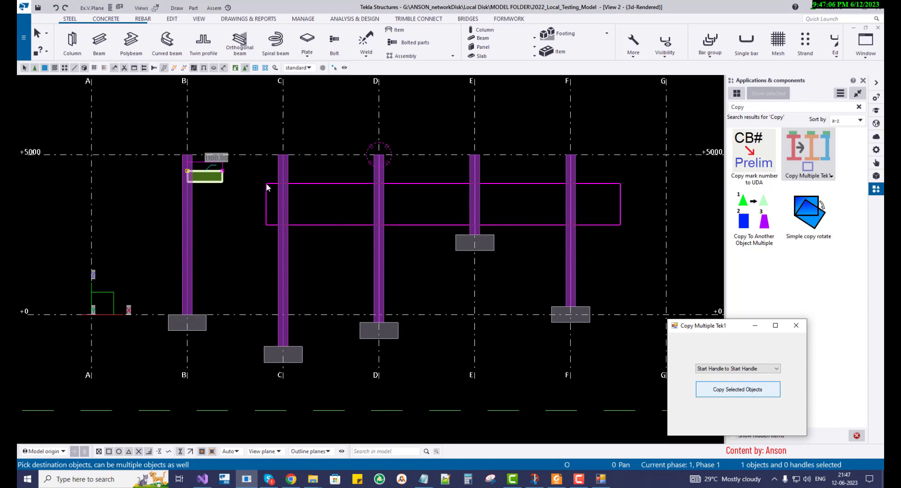
click(737, 389)
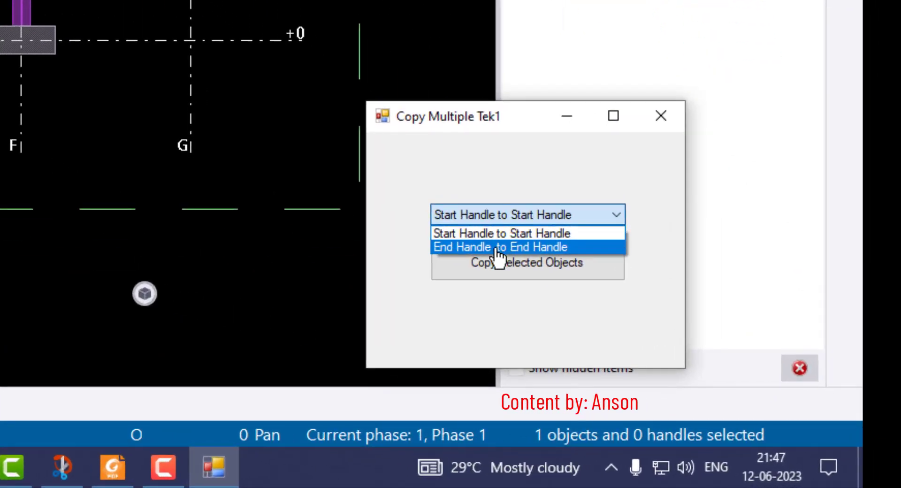
Copy the beam onto columns C–F using End Handle to End Handle matching.
click(488, 248)
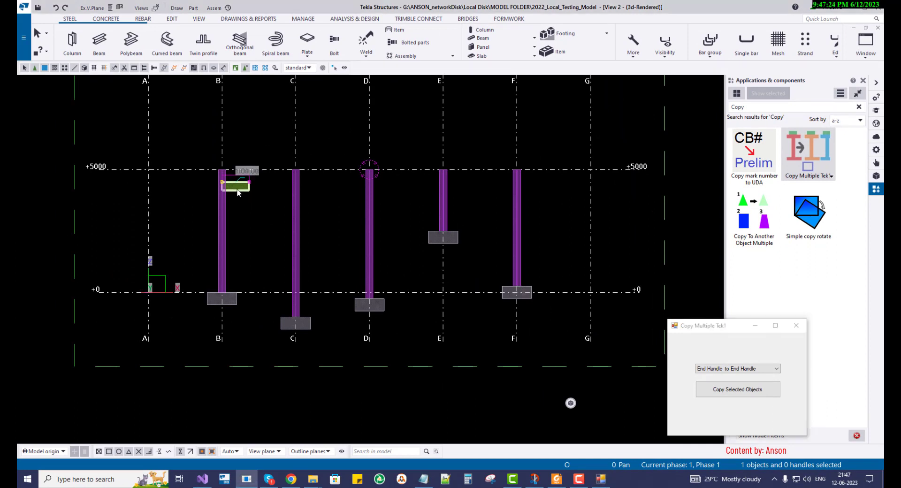
click(738, 390)
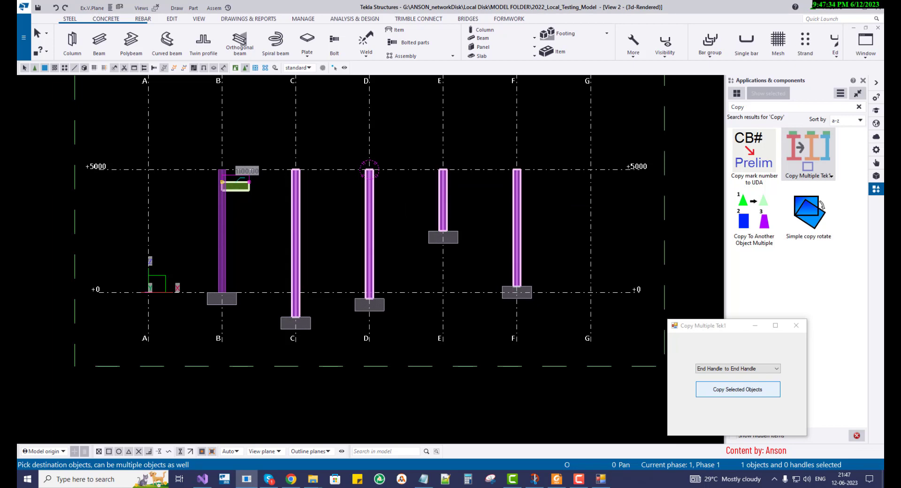
click(738, 389)
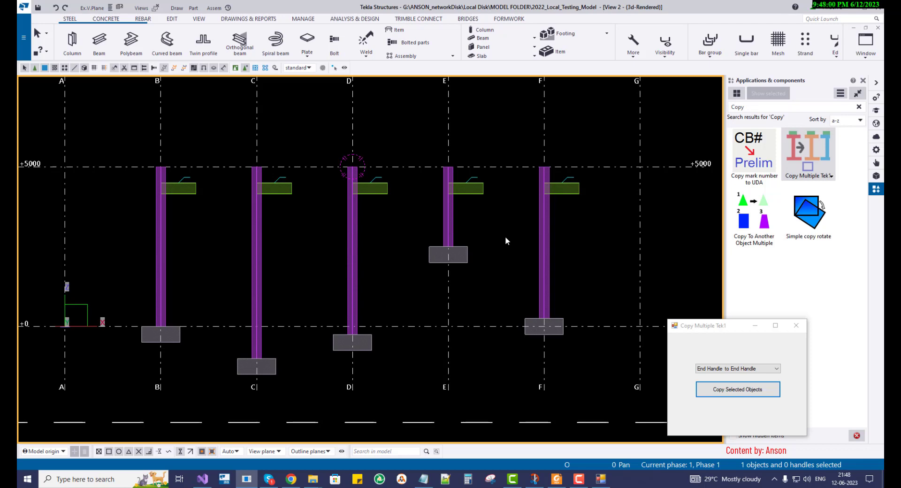
mouse_move(507, 251)
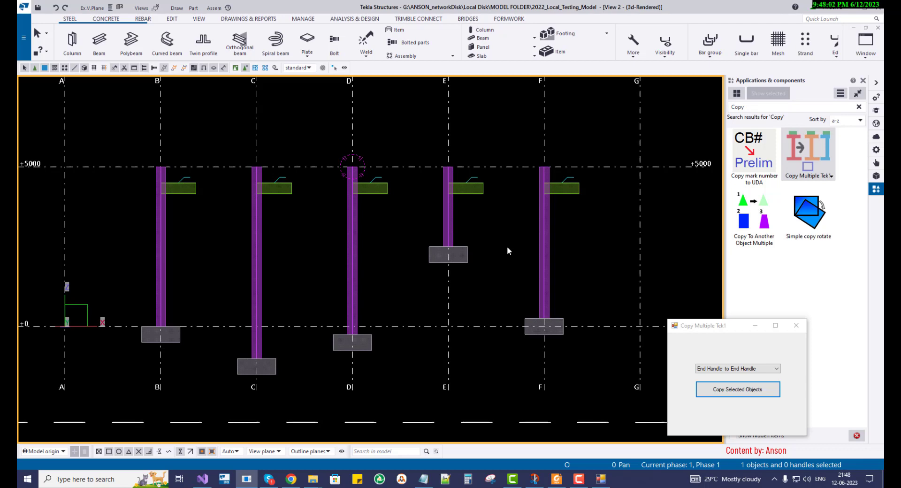
mouse_move(300, 289)
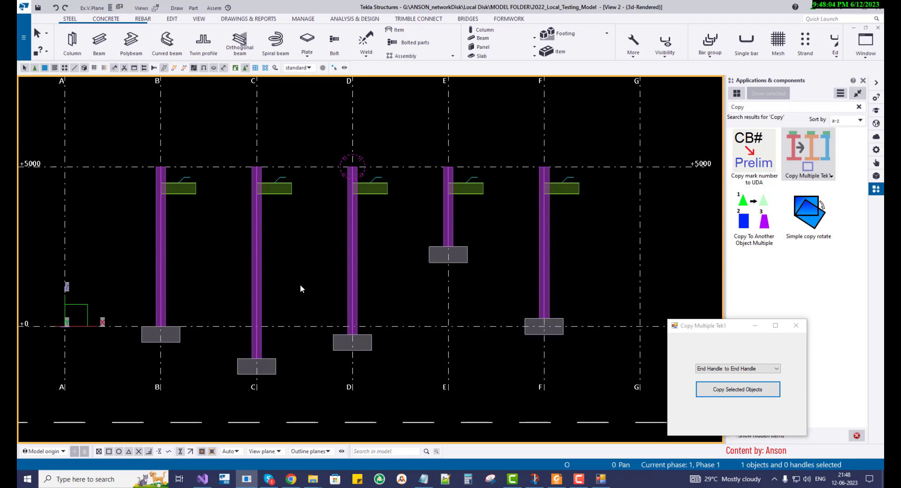